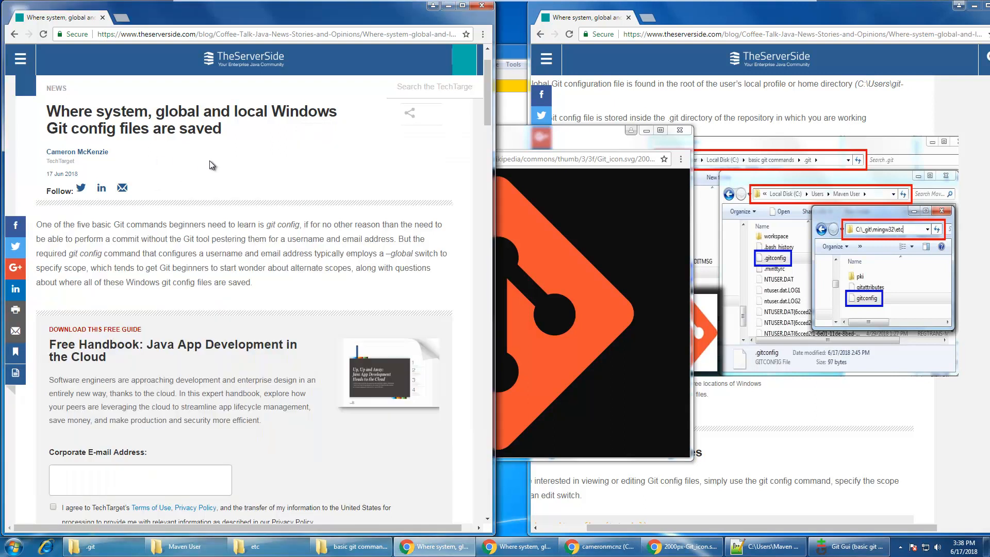
Highlight the article headline, then bring the repository's Git GUI and folder windows forward.
left_click_drag(48, 110, 223, 127)
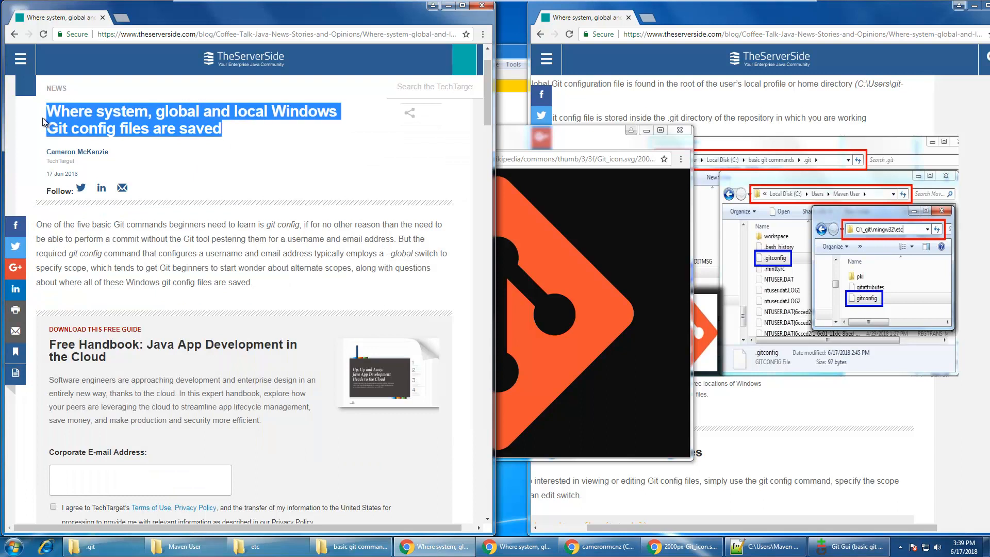
left_click(252, 135)
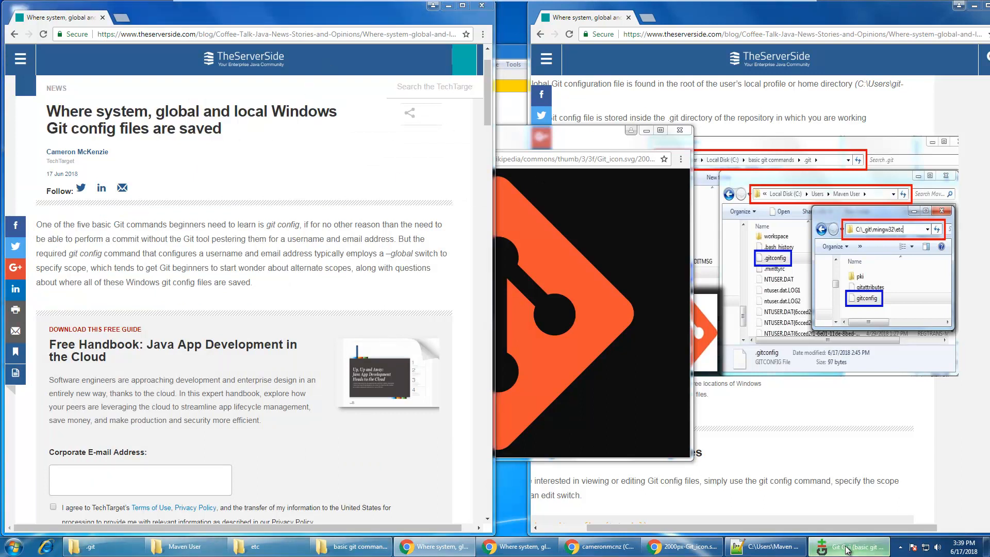
left_click(849, 547)
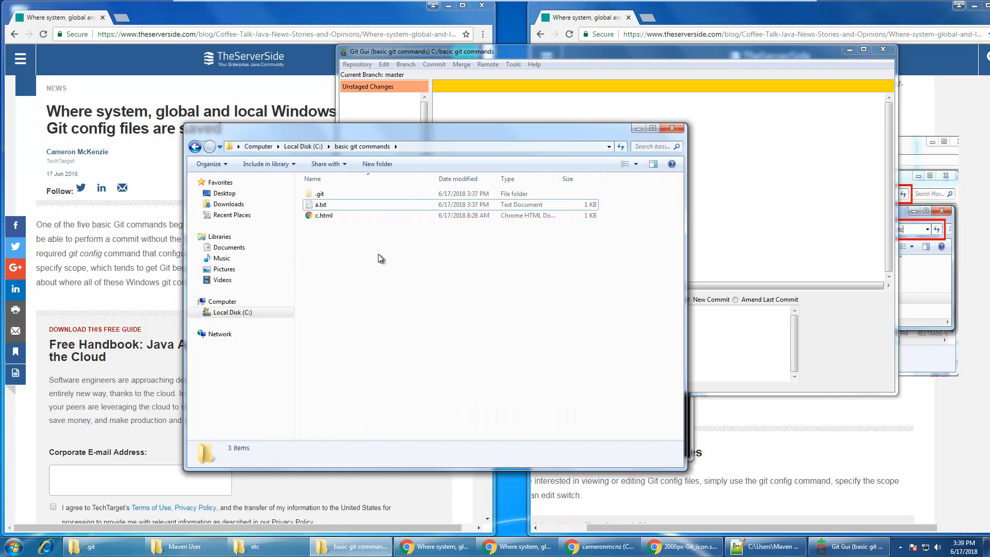
Start Git Bash Here in the folder and run git commit -m "done!", which fails for missing identity.
right_click(379, 259)
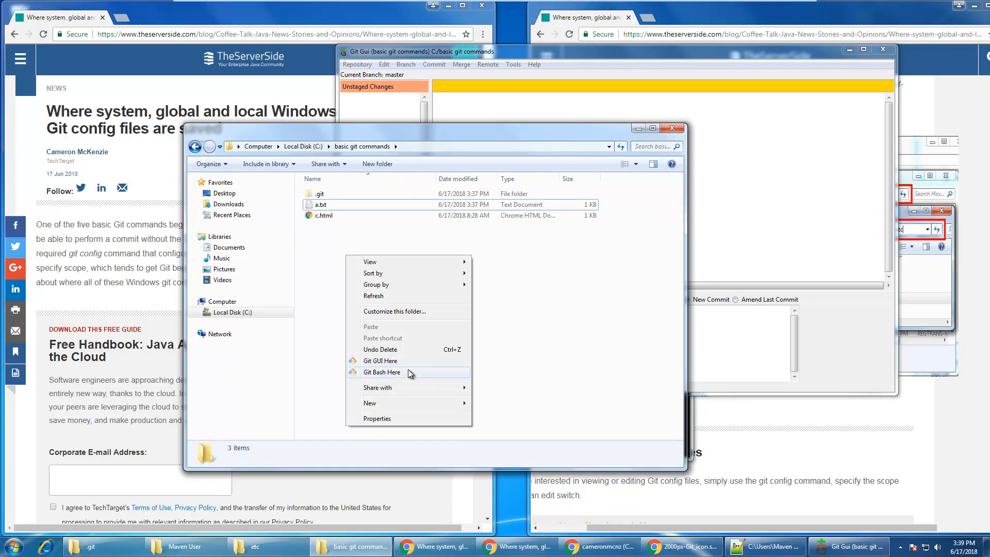
left_click(381, 372)
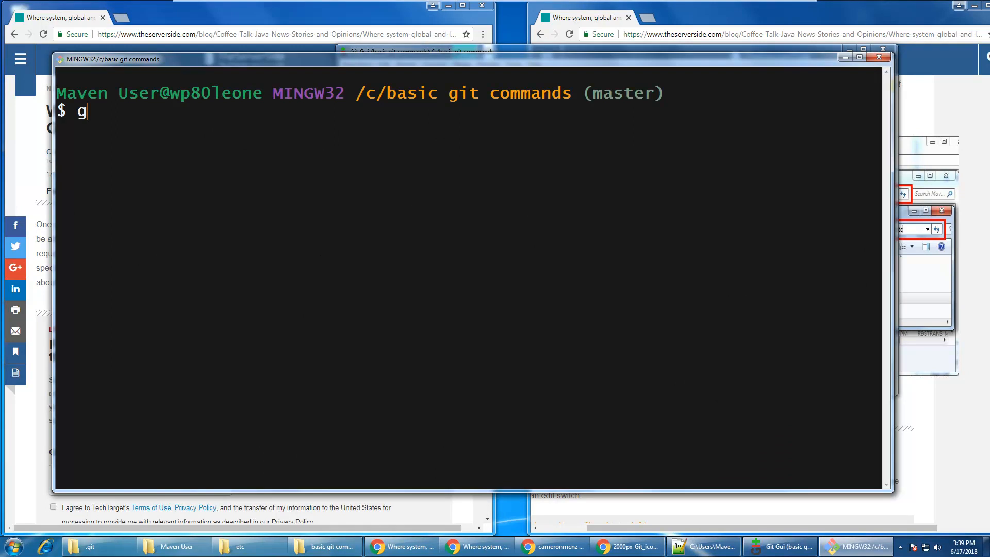
type("it")
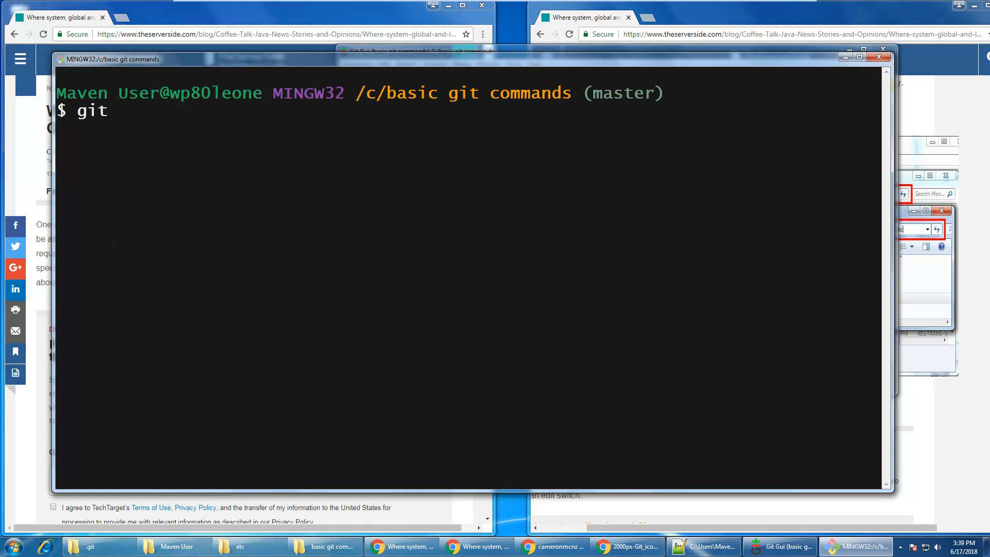
type("commit -m \"done!")
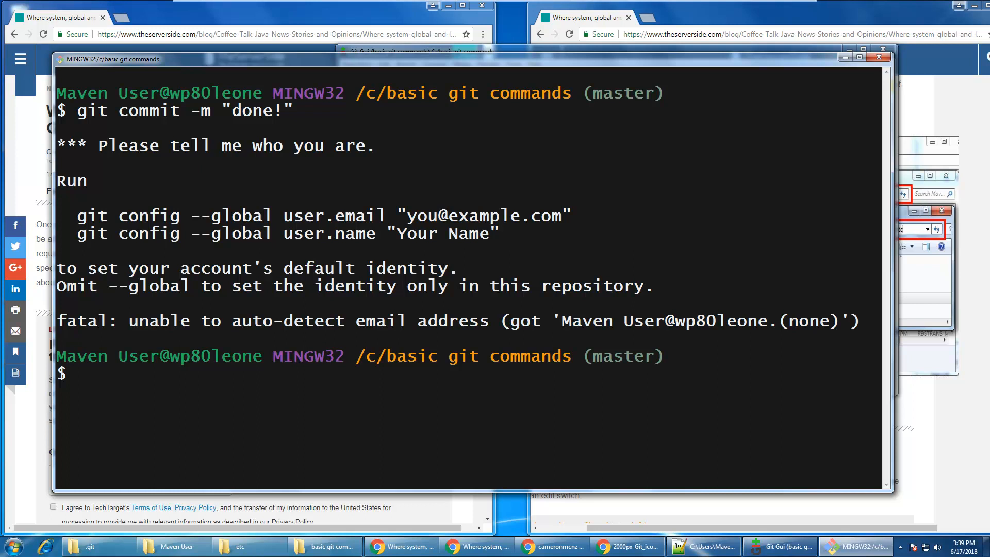
type("git")
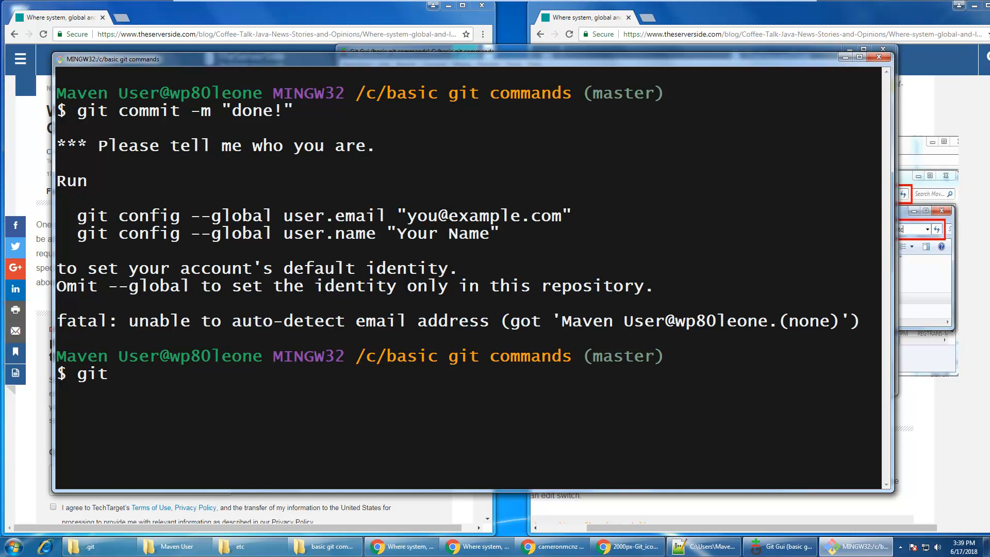
type("config --golba")
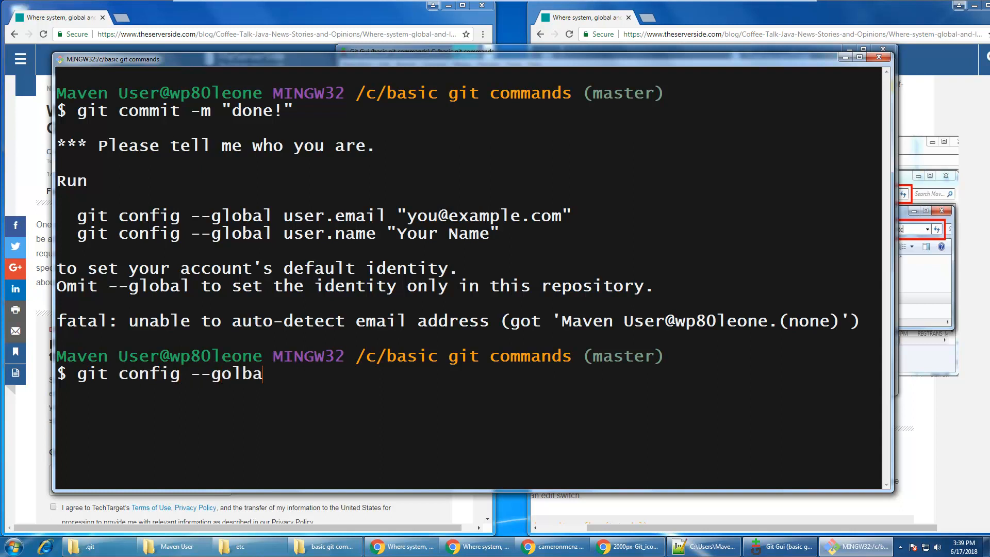
type("global")
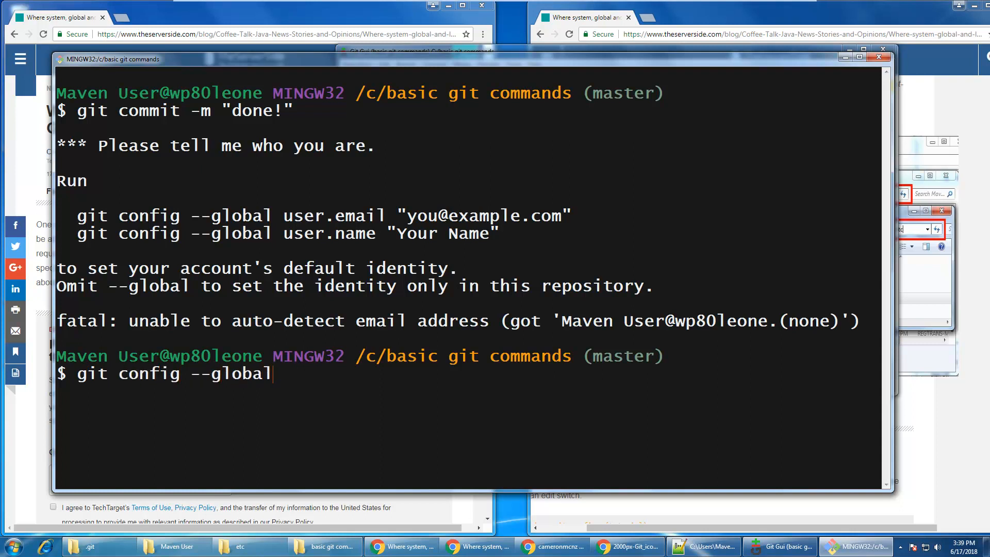
type("user.email")
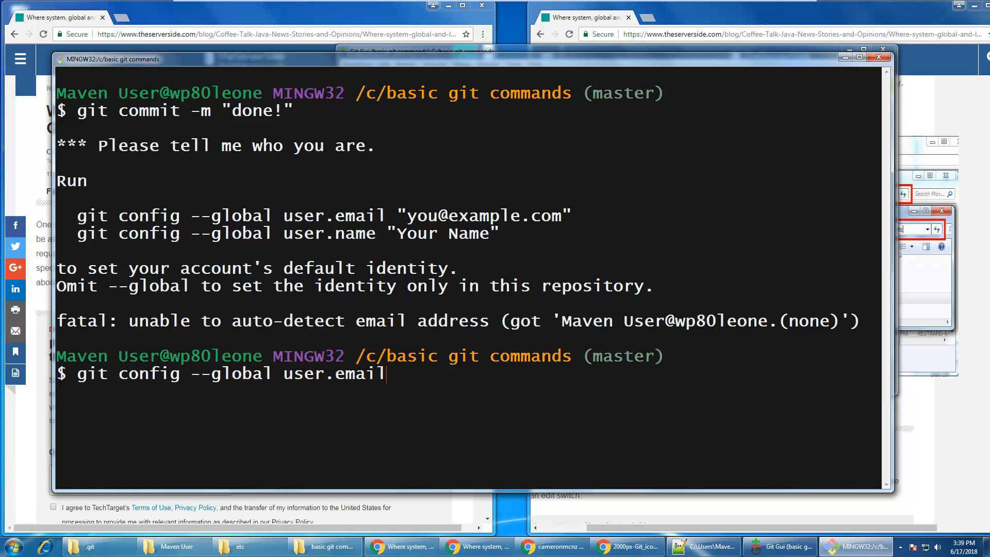
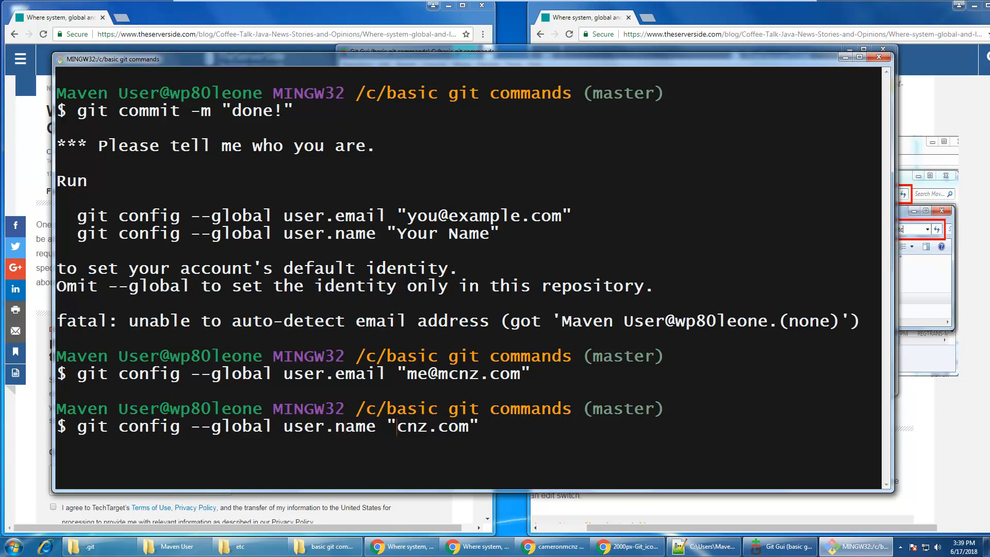
Set the global user.name to "Cameron McKenzie" and retry the commit, adding a.txt.
type("Cameron")
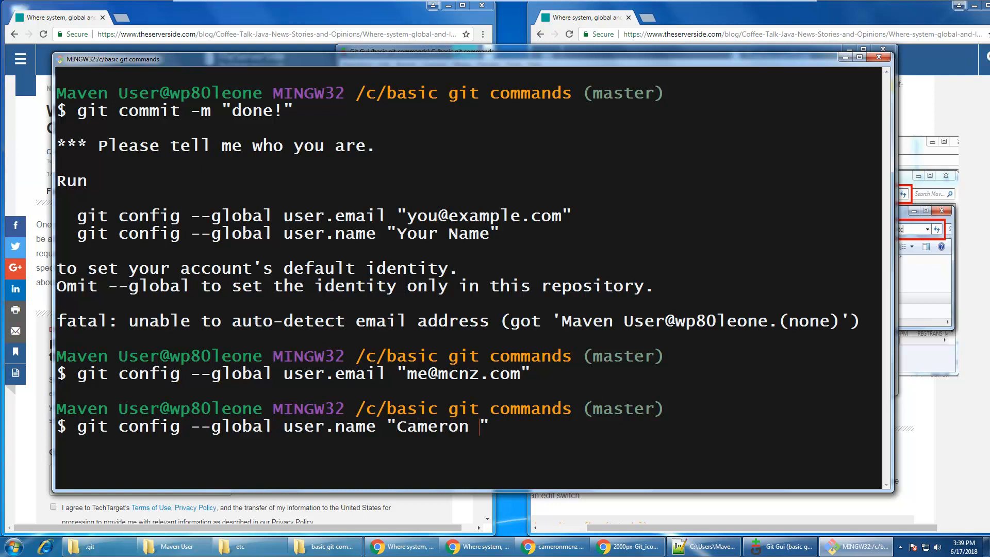
type("McKenzie")
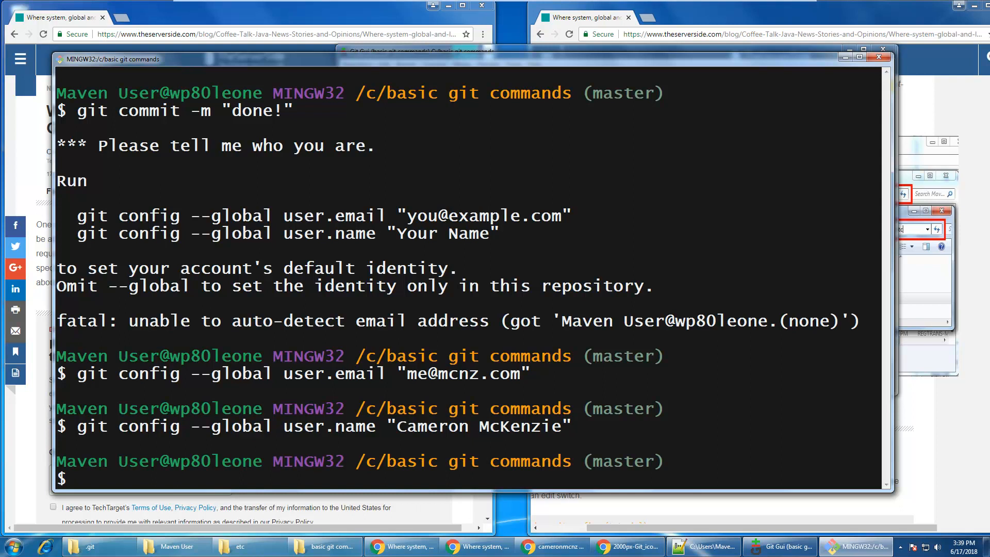
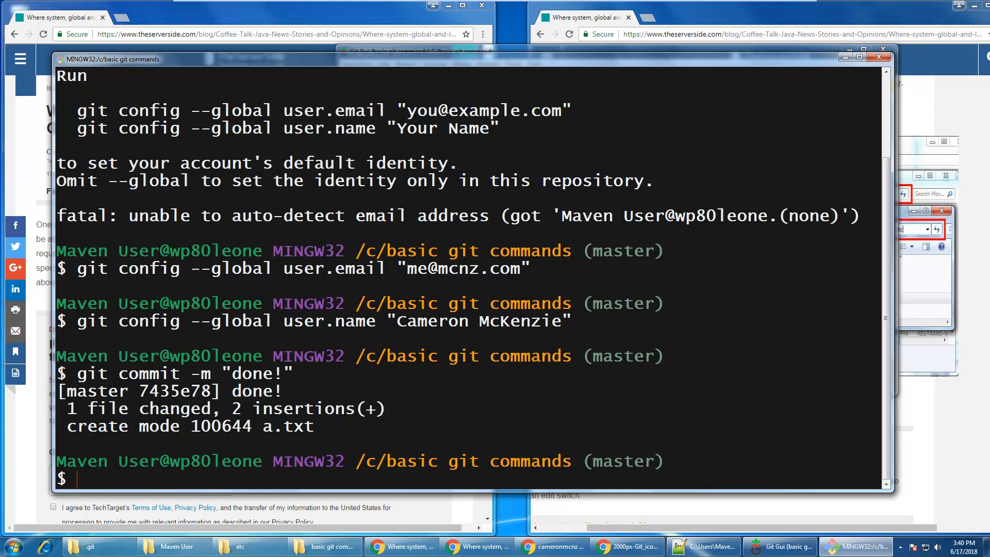
Set the local user.name to "Local McKenzie" with git config --local.
type("git config --global user.name \"Cameron McKenzie\"")
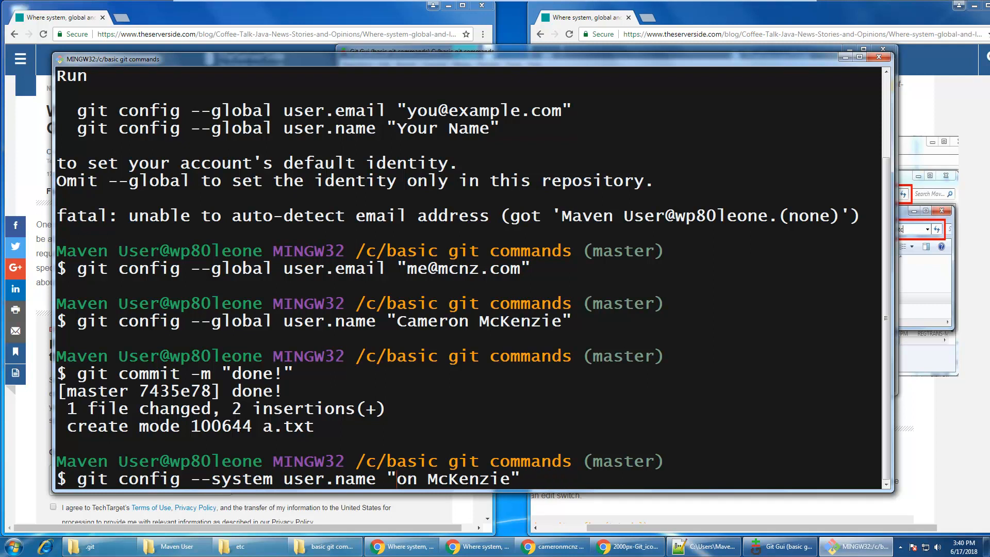
type("Came")
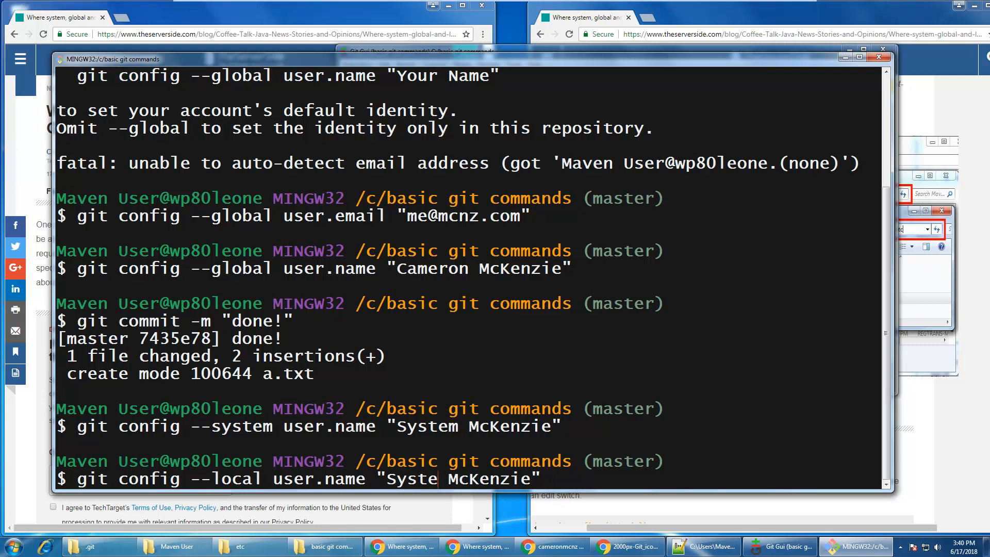
key("Backspace")
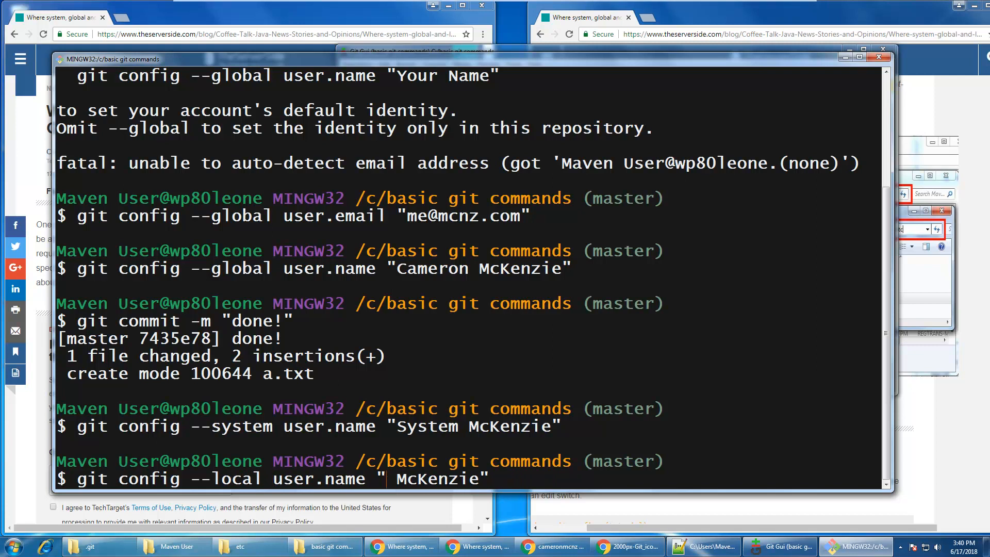
type("Local")
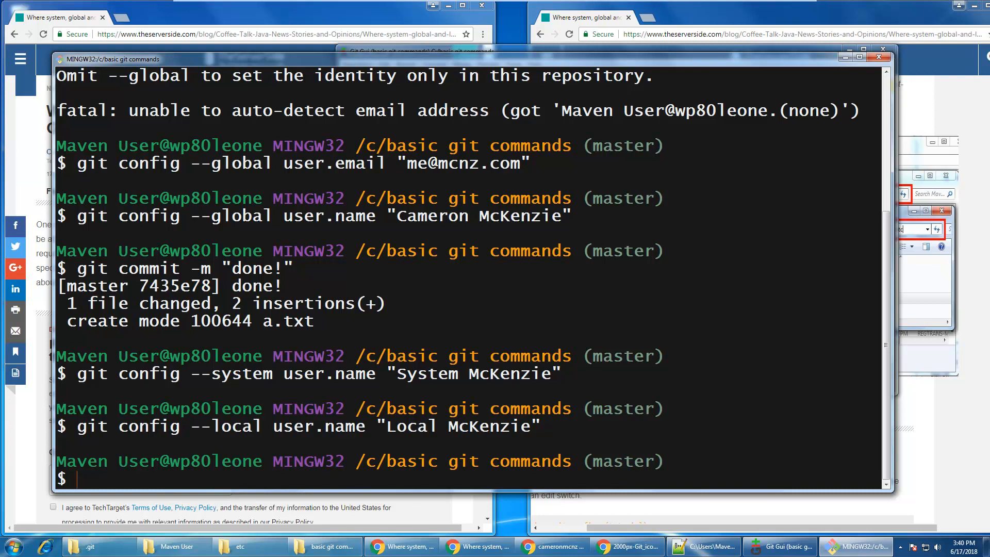
type("git config --local user.name \"Local McKenzie")
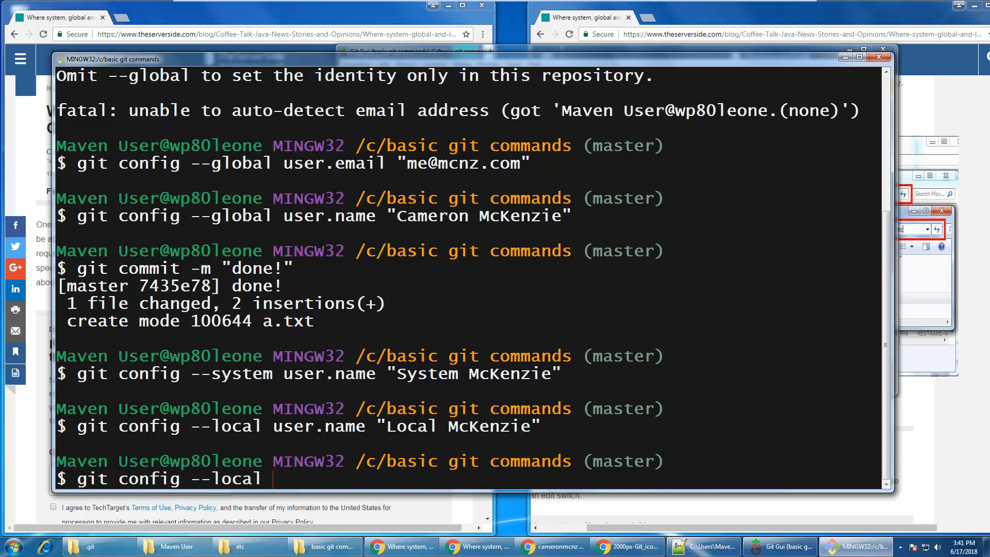
Run git config --local --edit and review name = Local McKenzie in the repository config in Notepad++.
type("-")
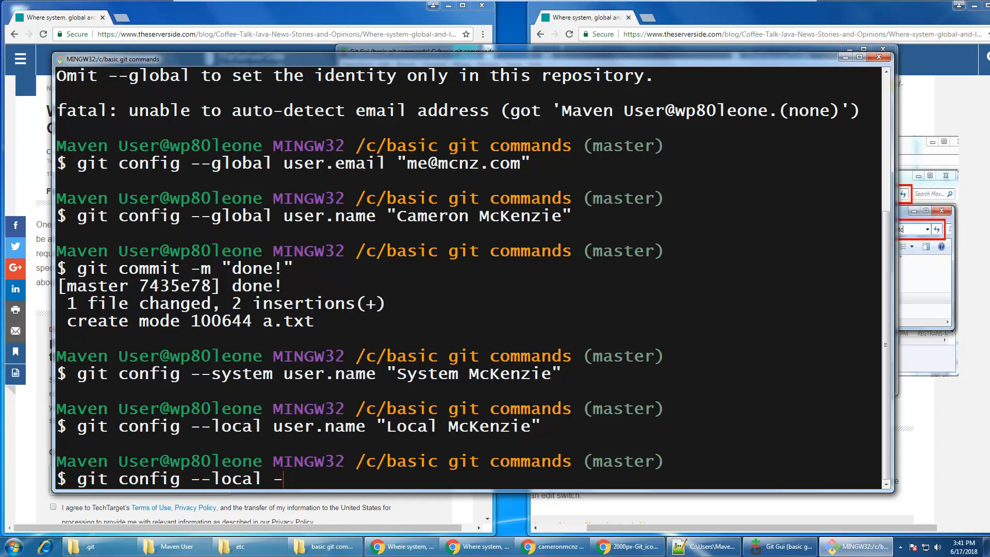
type("ed")
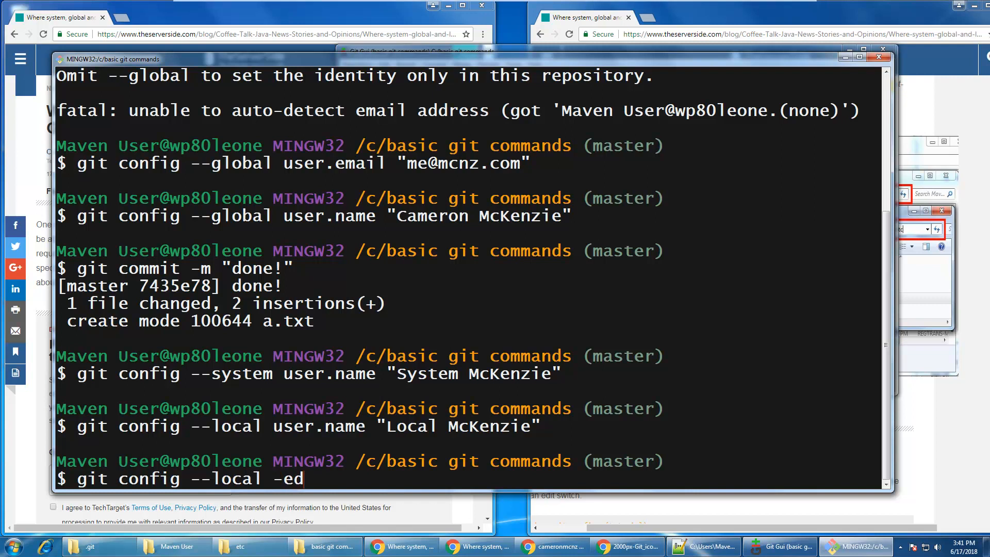
type("it")
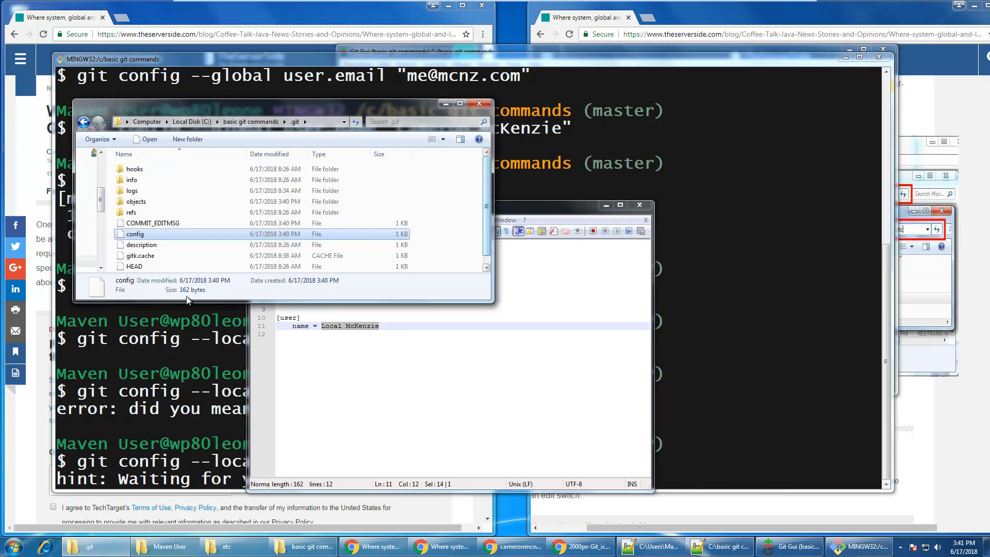
left_click(131, 190)
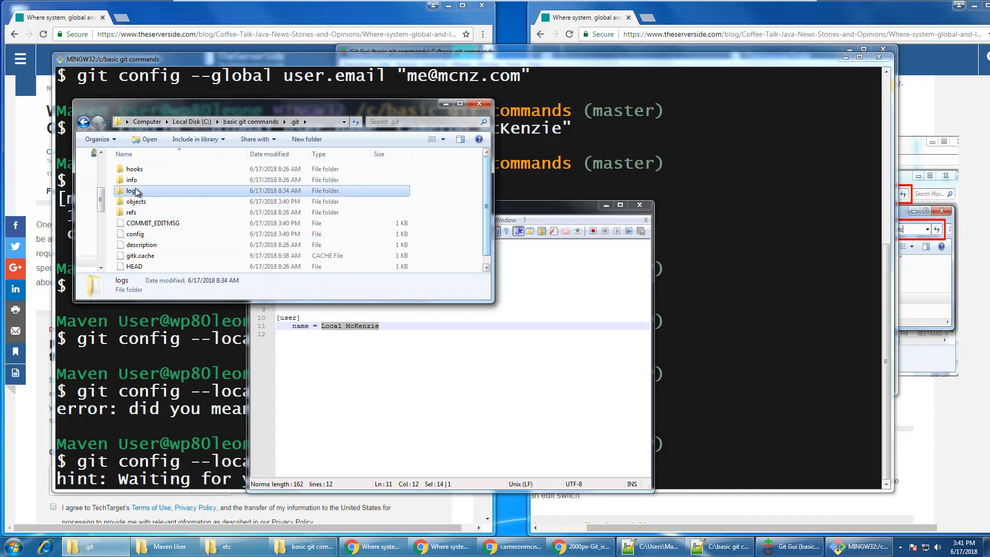
left_click(253, 122)
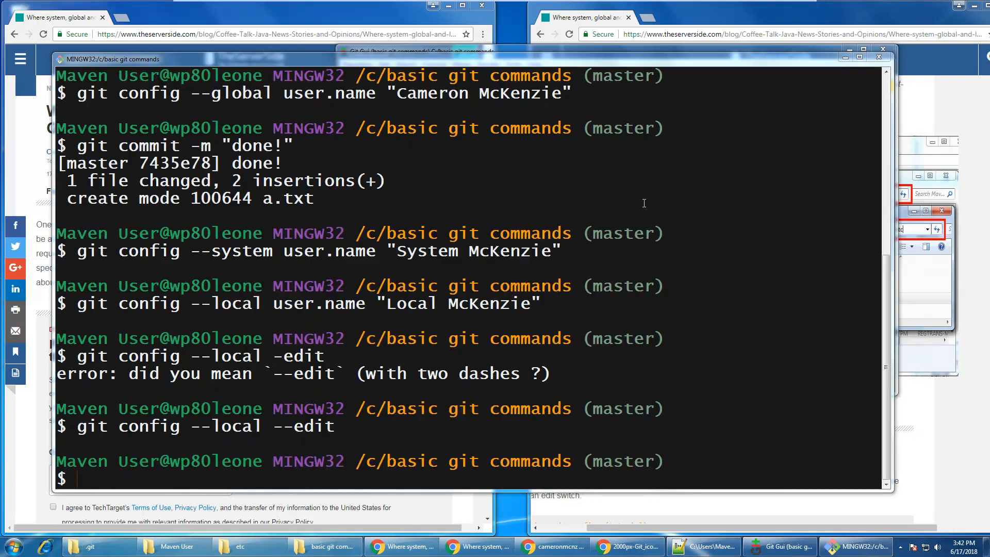
type("git config --local --edit")
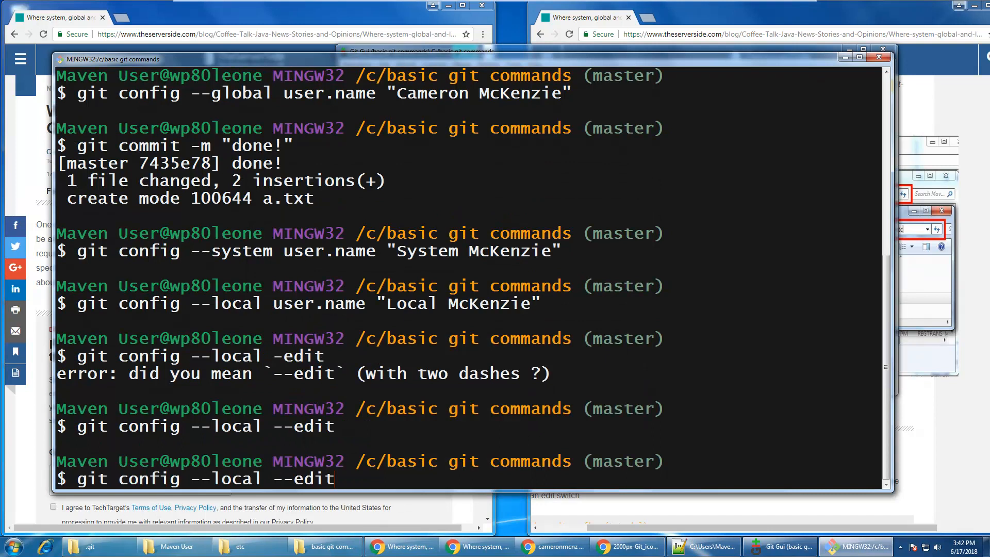
type("--gl")
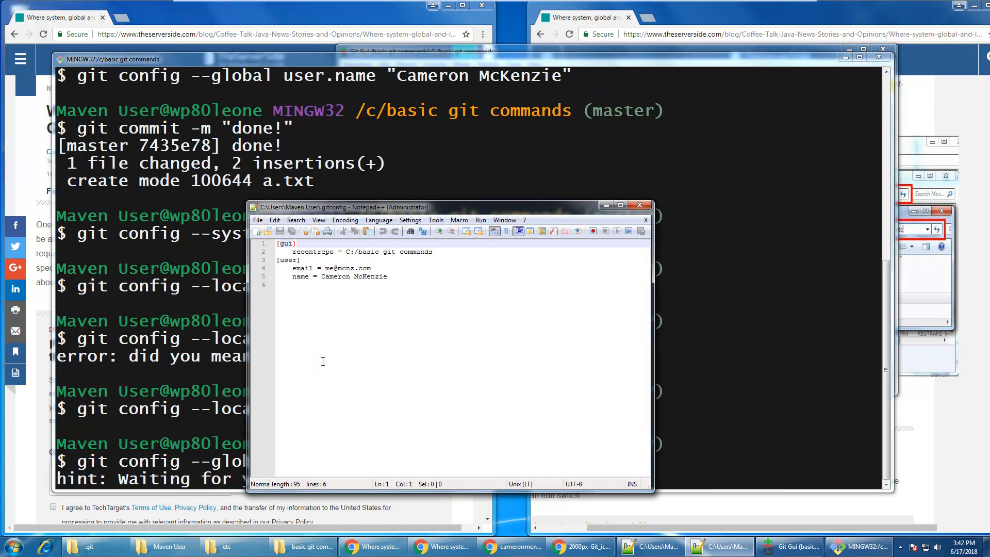
double_click(336, 276)
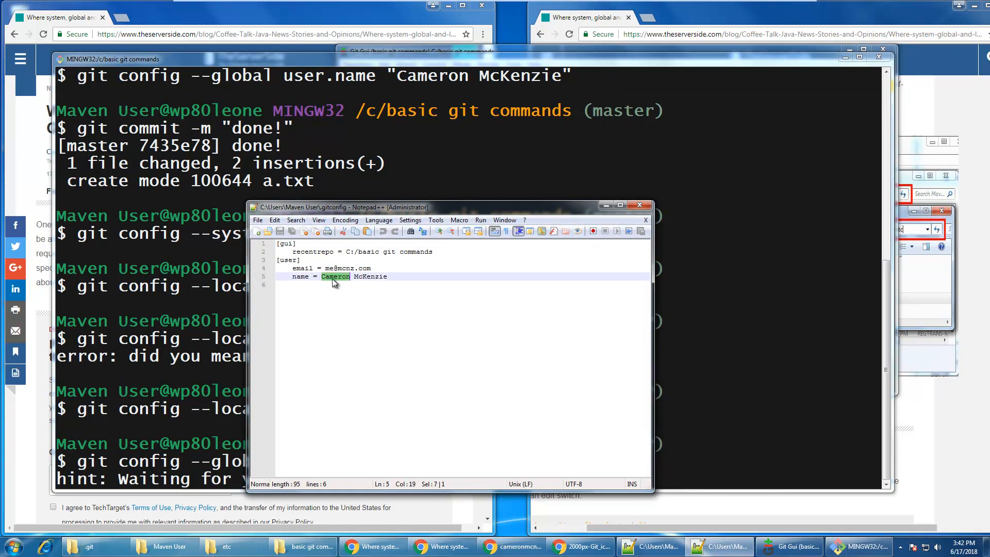
mouse_move(305, 225)
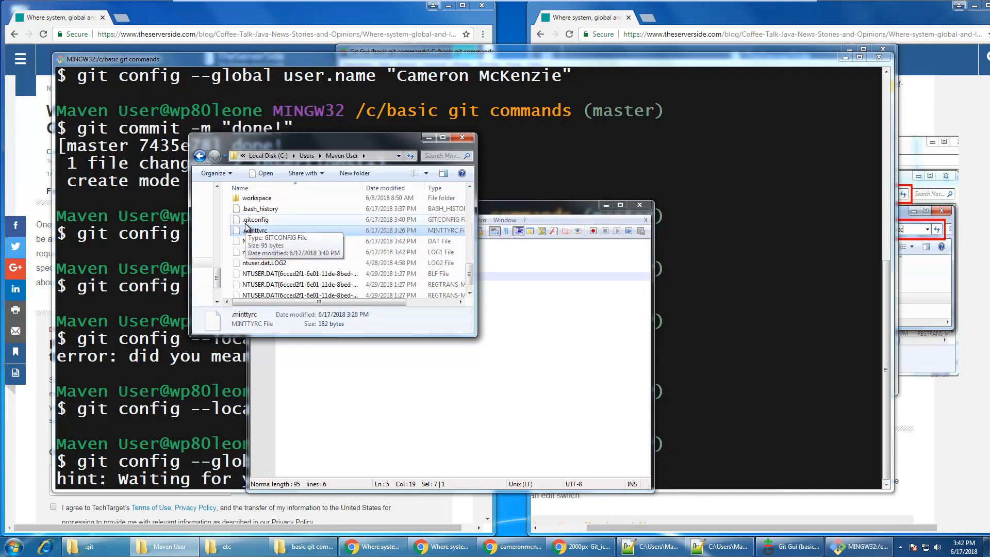
left_click(256, 218)
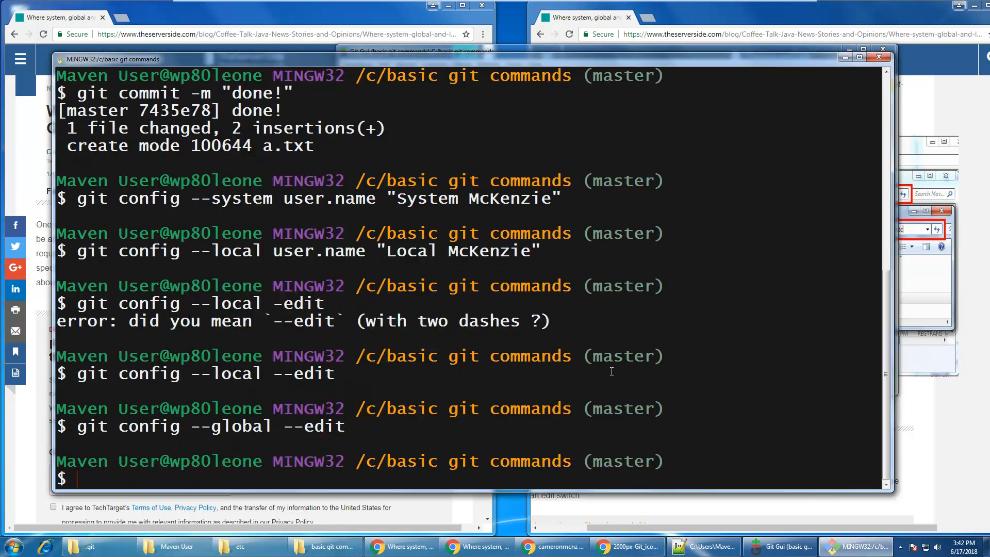
Run git config --system --edit, review name System McKenzie and the editor line, then close the file.
type("git config --global --edit")
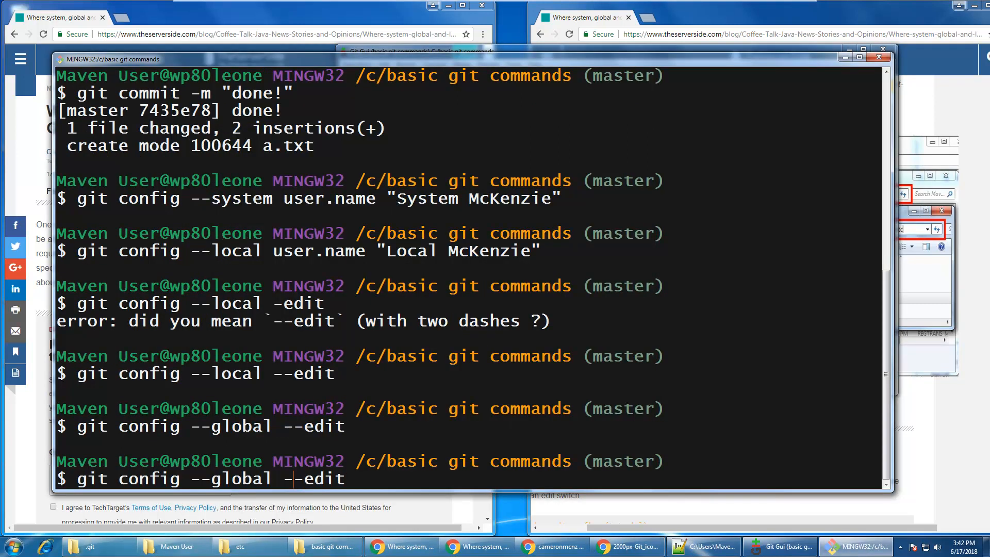
key("BackSpace")
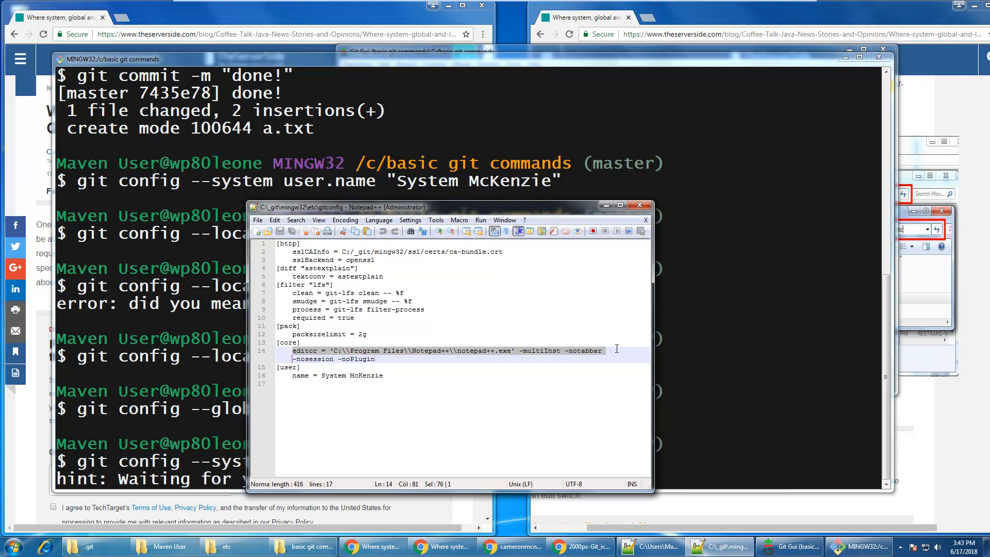
left_click(646, 206)
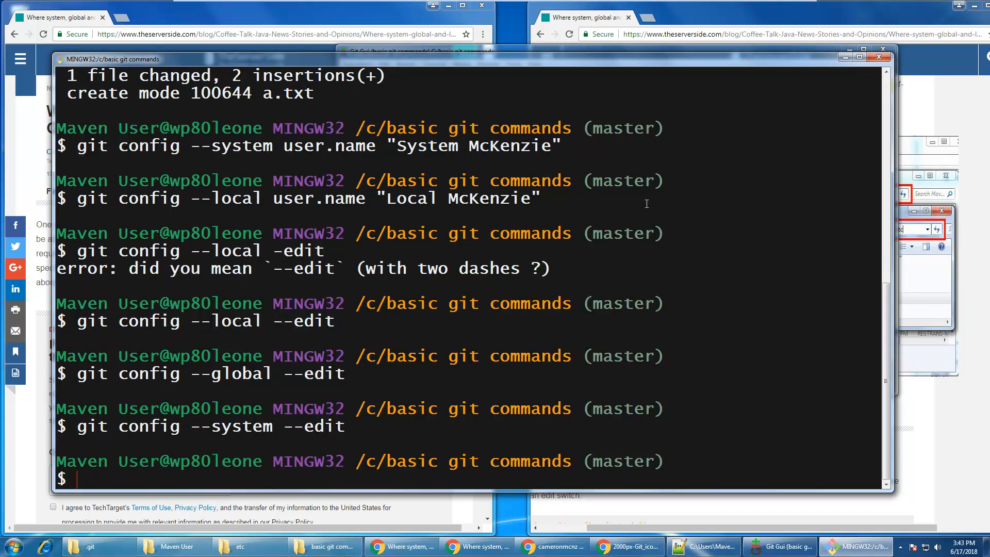
mouse_move(725, 222)
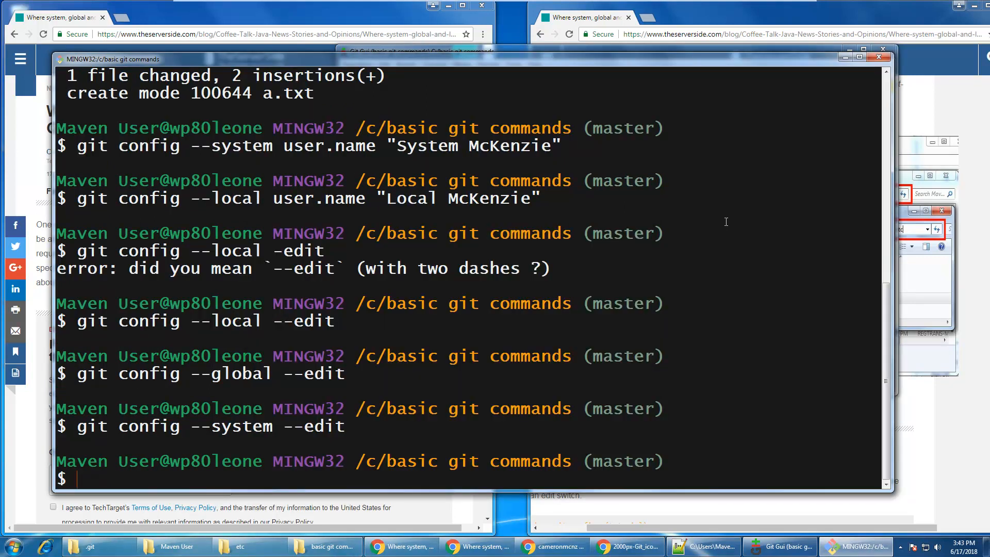
Bring the .git folder window and the Chrome Twitter profile and Git logo windows forward.
left_click(91, 547)
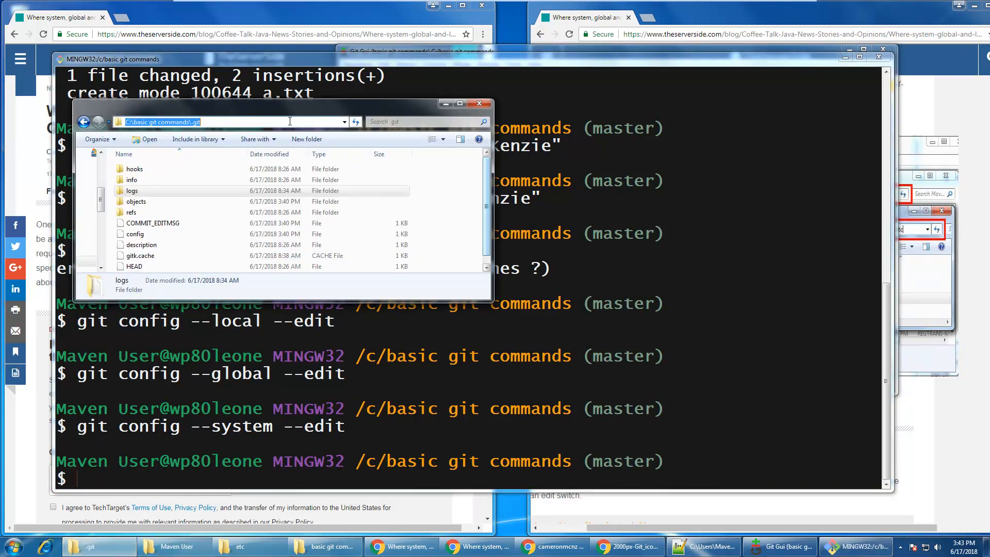
left_click(176, 546)
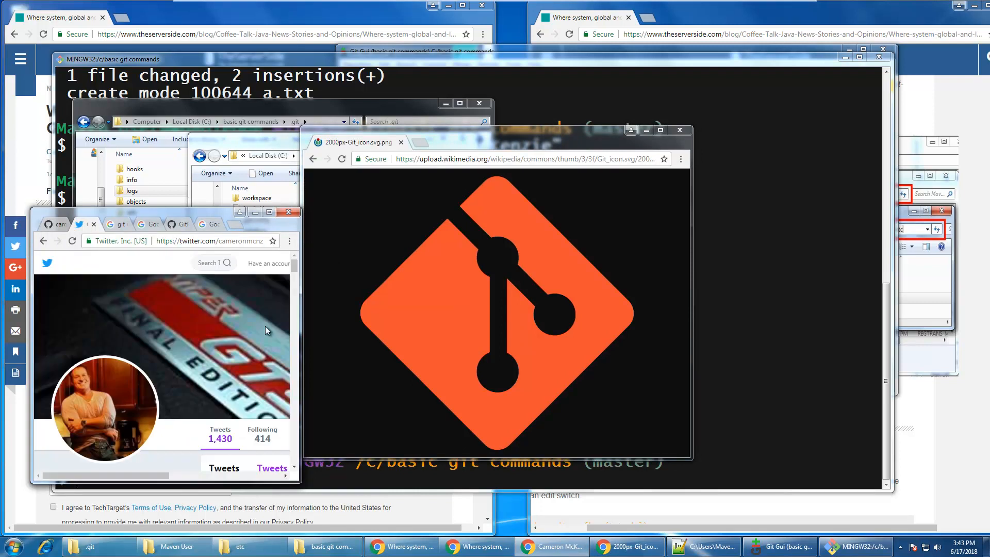
mouse_move(263, 318)
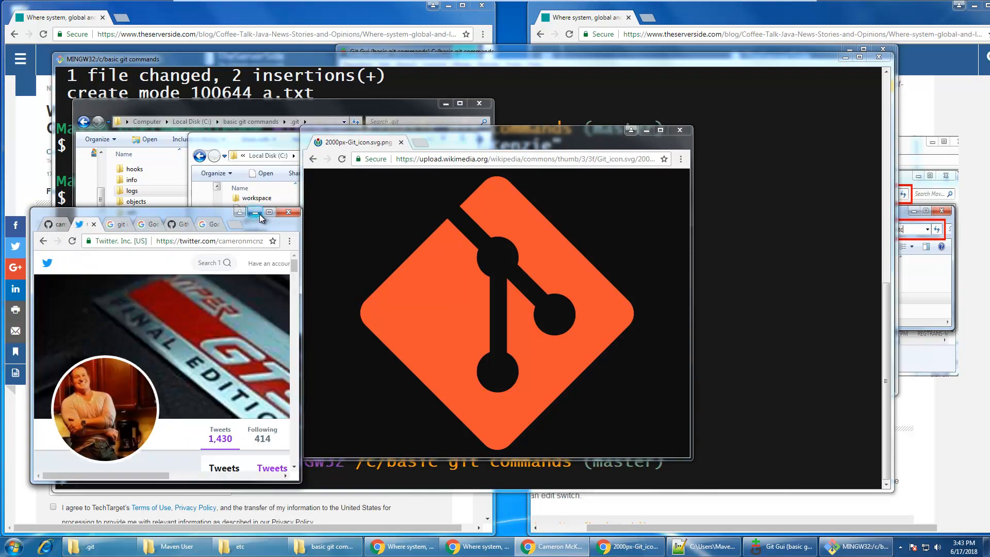
mouse_move(269, 212)
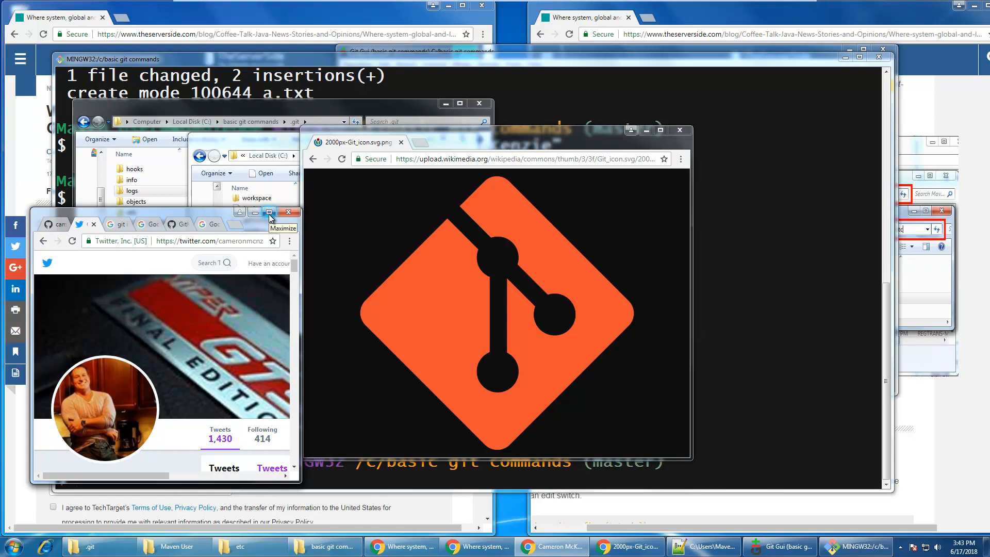
mouse_move(188, 240)
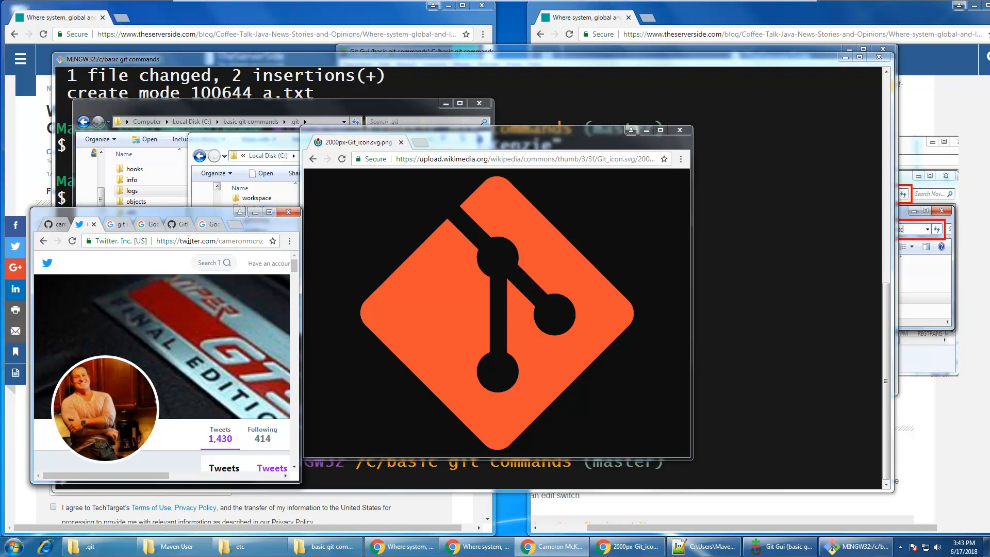